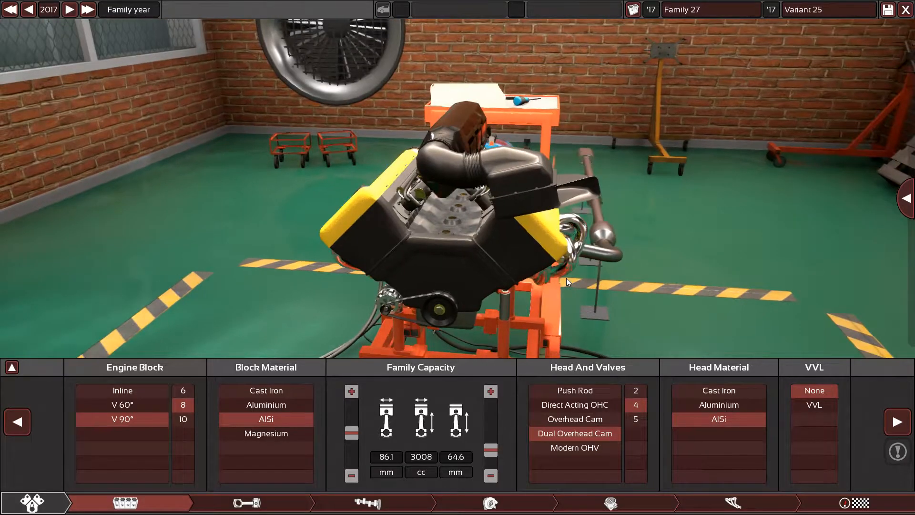
Inspect the engine from several sides, then show its billet steel crank, titanium conrods and forged pistons
{"action": "left_click_drag", "start_coordinate": [566, 282], "coordinate": [374, 245]}
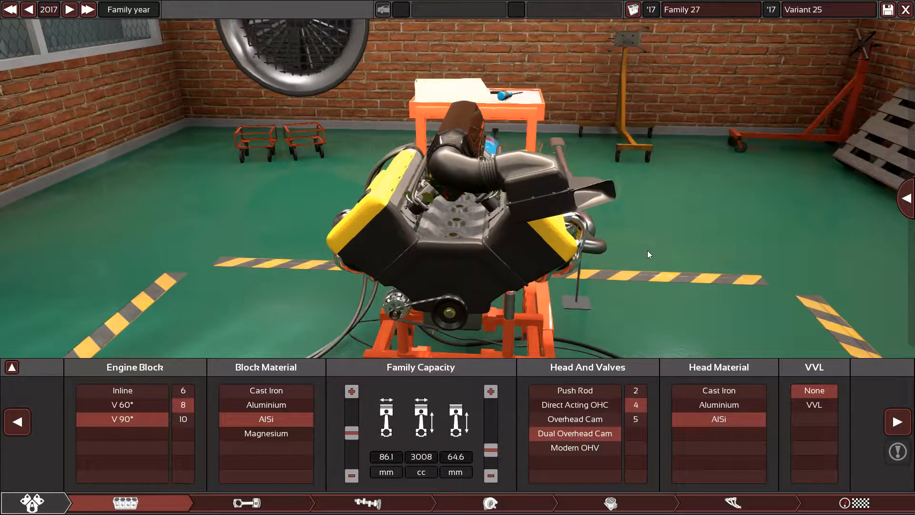
{"action": "left_click_drag", "start_coordinate": [648, 254], "coordinate": [528, 210]}
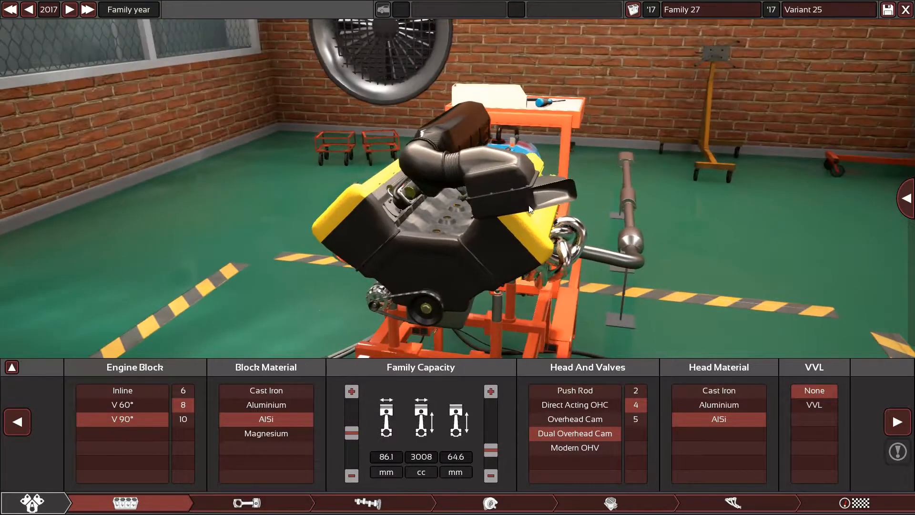
{"action": "left_click_drag", "start_coordinate": [531, 210], "coordinate": [598, 248]}
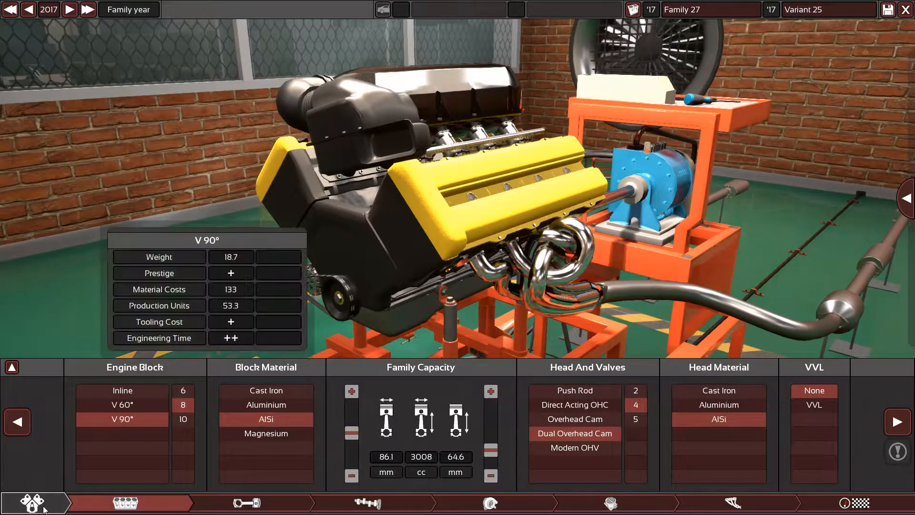
{"action": "left_click", "coordinate": [121, 404]}
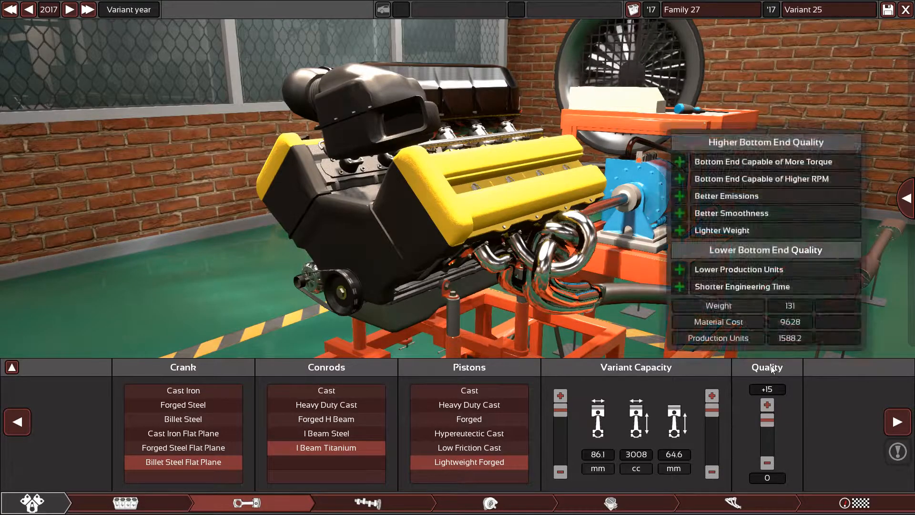
Show the fuel system: direct injection, throttle per cylinder, performance intake, 98 RON, 10000 RPM limit
{"action": "left_click", "coordinate": [366, 504]}
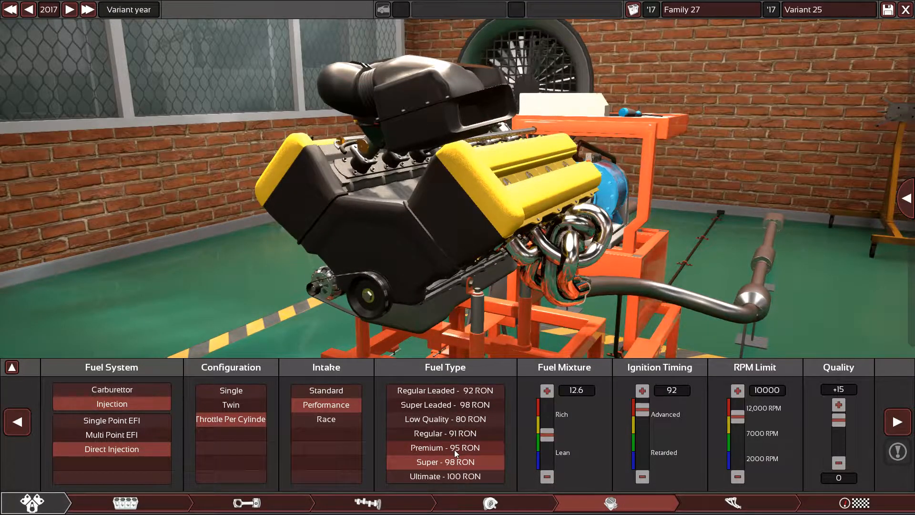
Check the fuel quality slider and move on to the race tubular headers and dual exhaust setup
{"action": "left_click", "coordinate": [445, 462]}
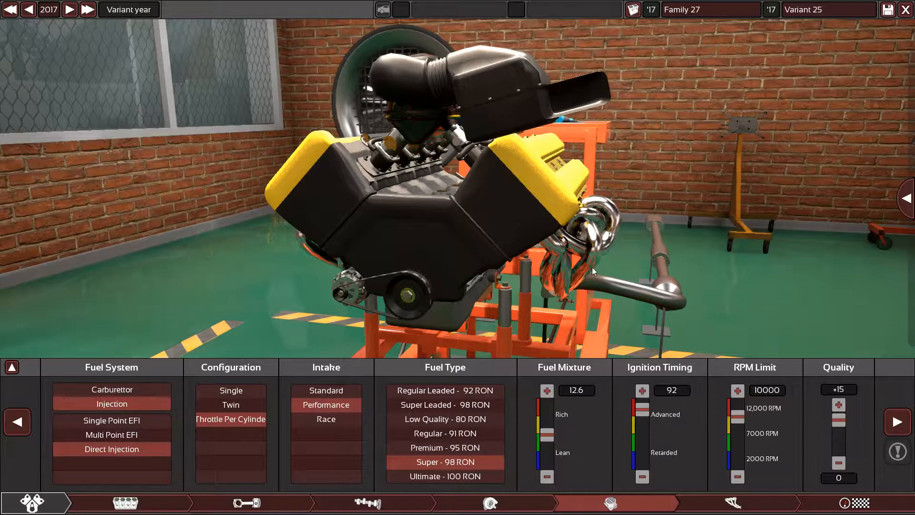
{"action": "left_click_drag", "start_coordinate": [591, 272], "coordinate": [531, 344]}
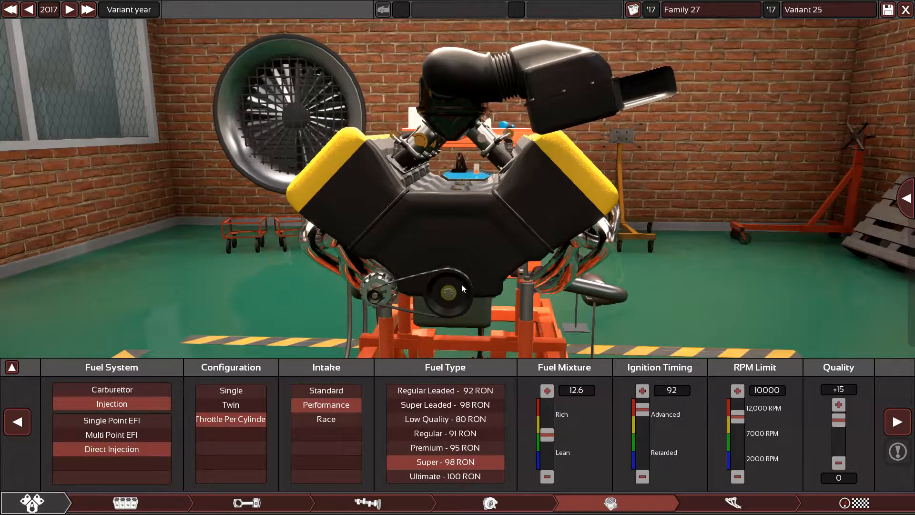
{"action": "mouse_move", "coordinate": [543, 430]}
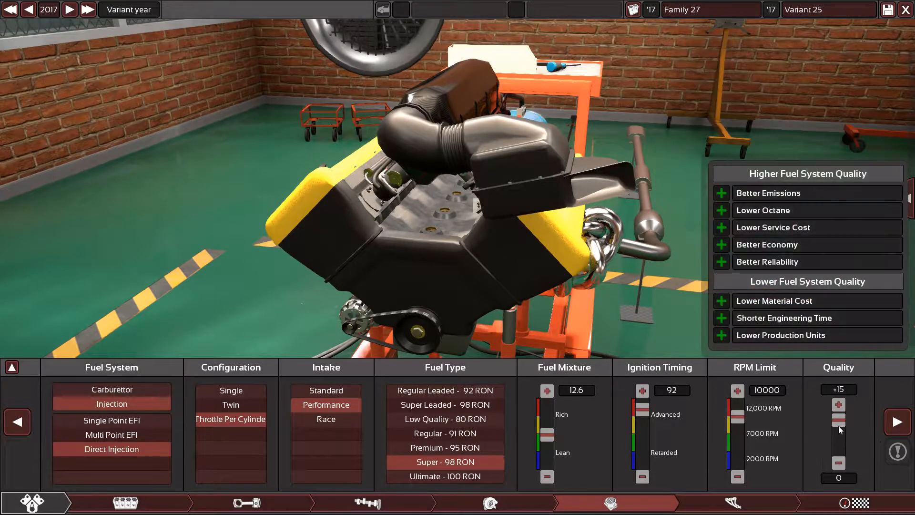
{"action": "left_click", "coordinate": [732, 502]}
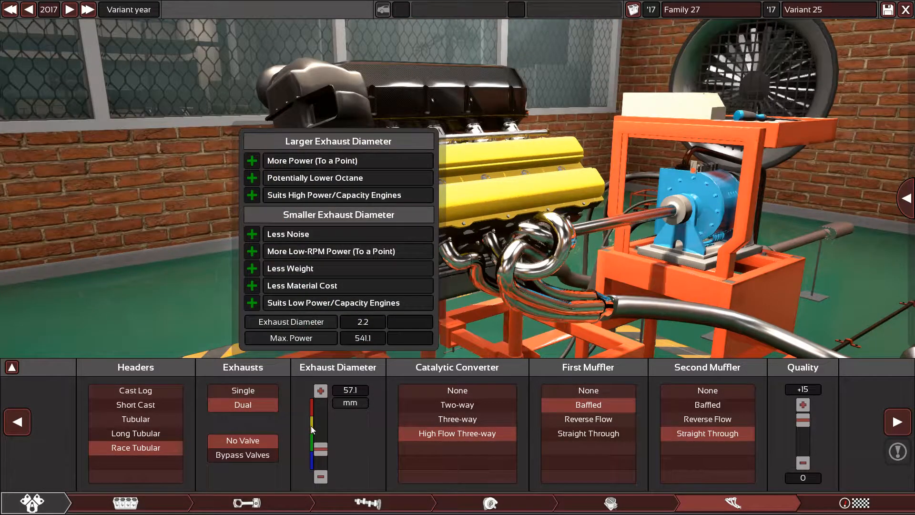
{"action": "mouse_move", "coordinate": [588, 404]}
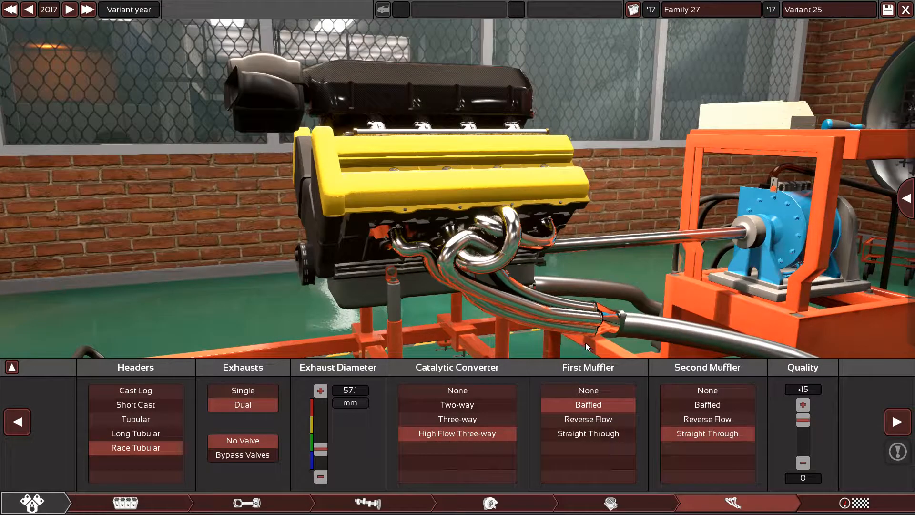
{"action": "mouse_move", "coordinate": [588, 367]}
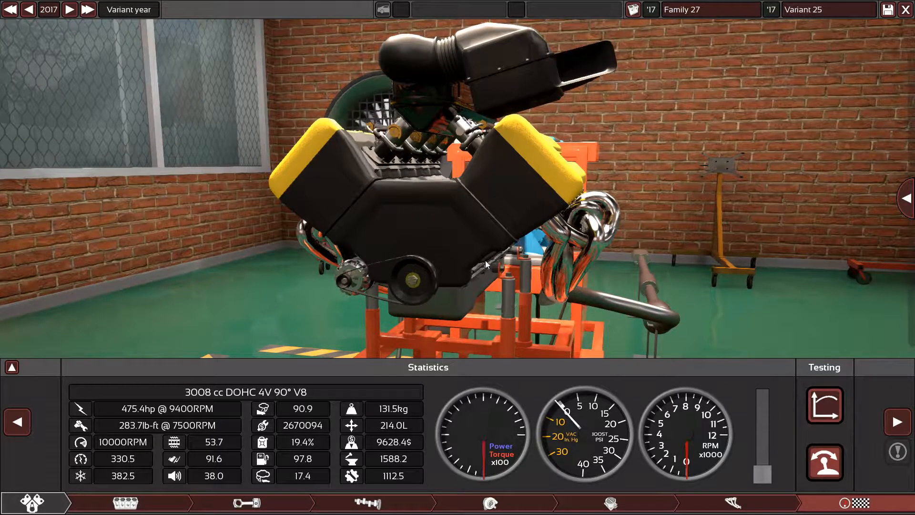
{"action": "left_click_drag", "start_coordinate": [484, 263], "coordinate": [557, 270]}
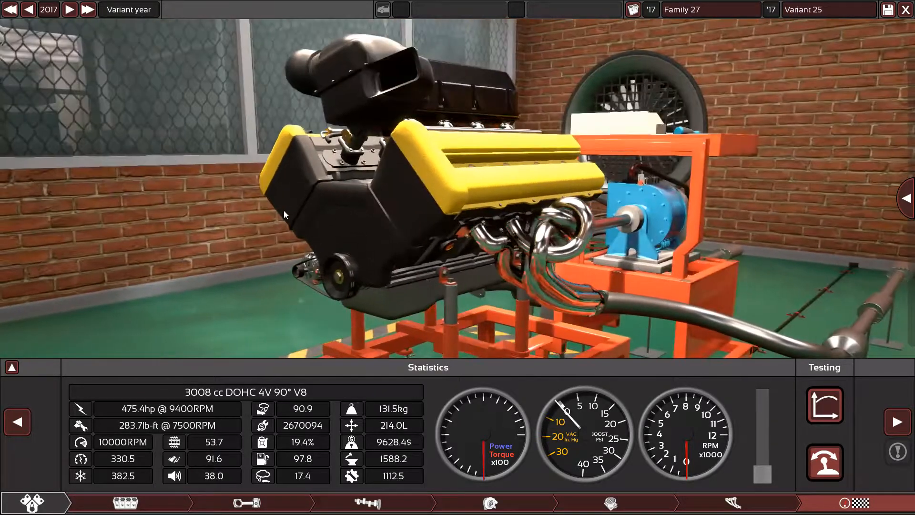
{"action": "left_click_drag", "start_coordinate": [286, 214], "coordinate": [396, 261]}
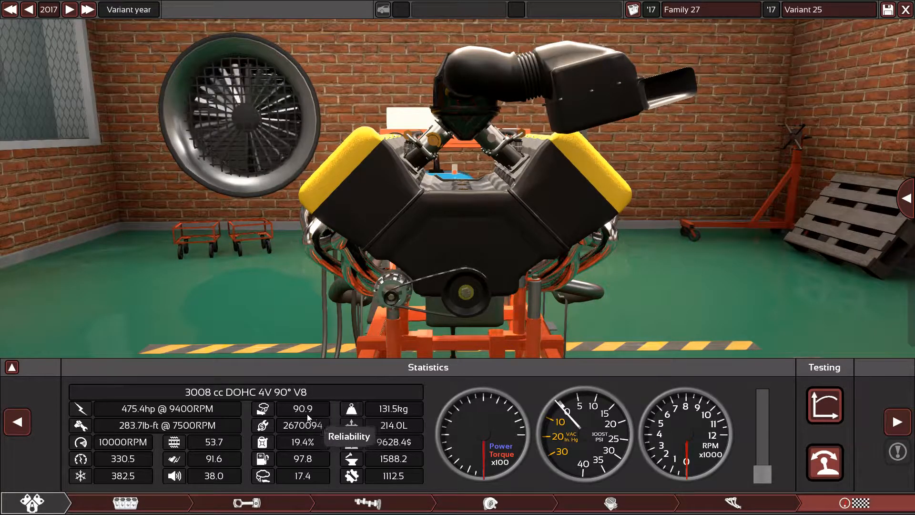
{"action": "mouse_move", "coordinate": [315, 449]}
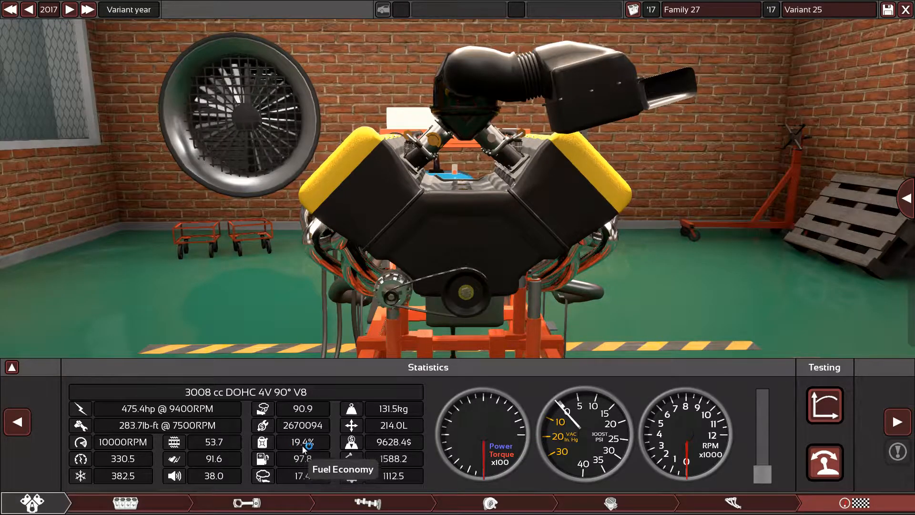
{"action": "mouse_move", "coordinate": [213, 464]}
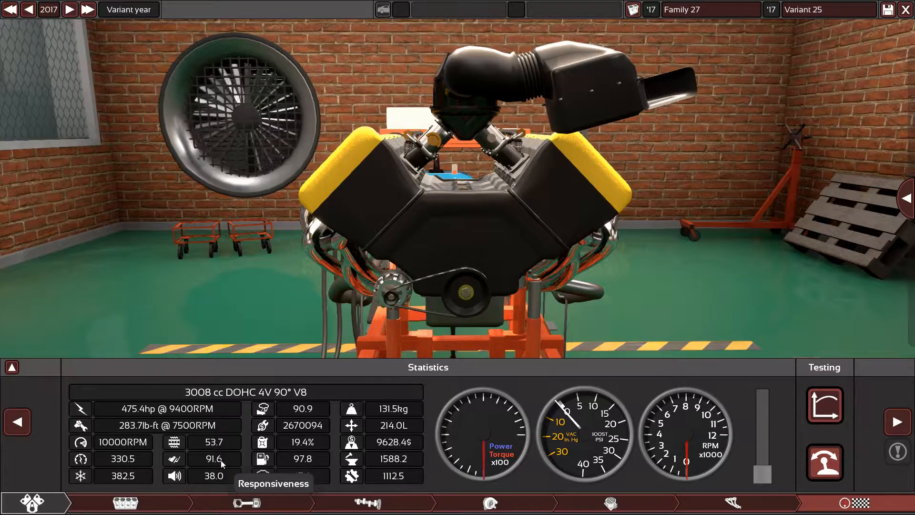
{"action": "mouse_move", "coordinate": [225, 447]}
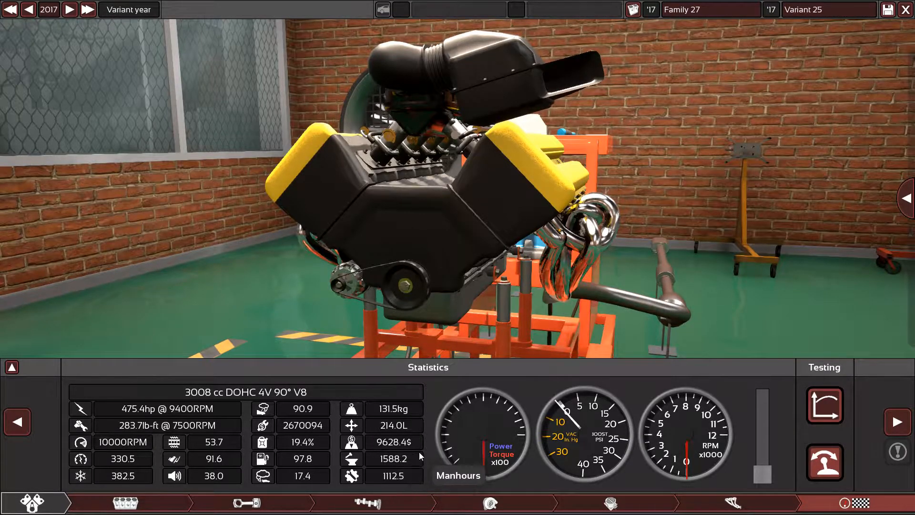
{"action": "mouse_move", "coordinate": [409, 408]}
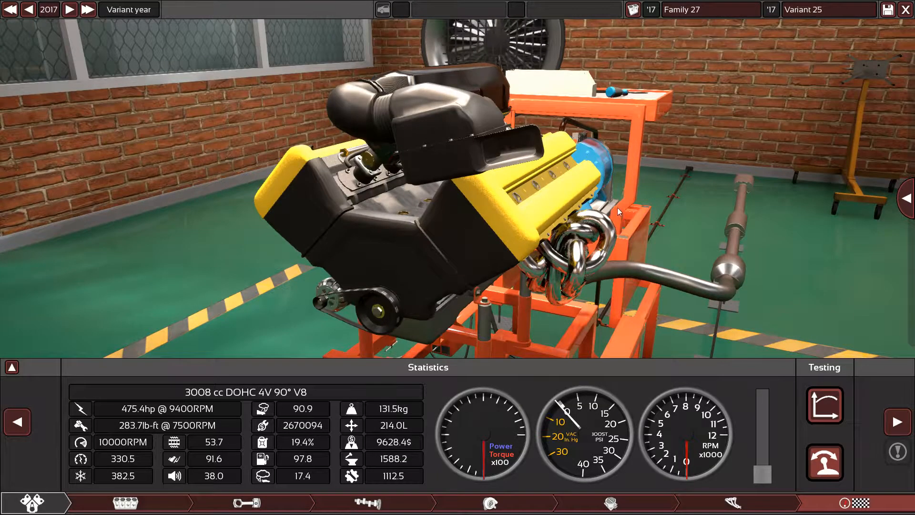
{"action": "mouse_move", "coordinate": [823, 464]}
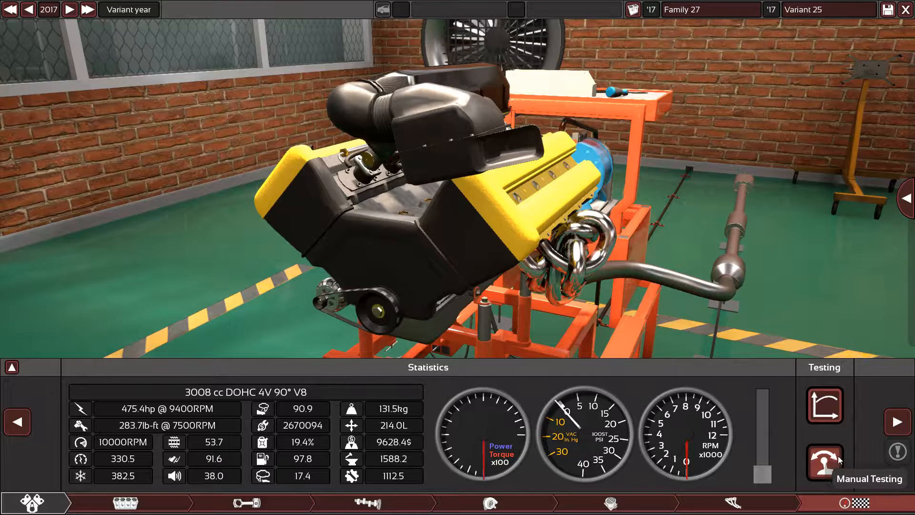
Run the V8 on the test bench, showing 475.4 hp at 9400 RPM and 283.7 lb-ft at 7500 RPM
{"action": "left_click", "coordinate": [824, 462]}
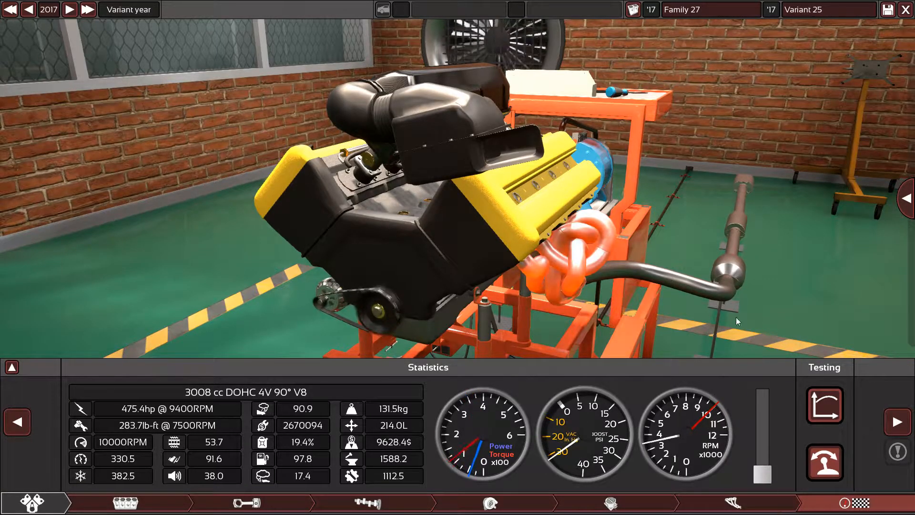
Show the power and torque curves peaking at 475 hp at 9400 rpm with all reliability checks green
{"action": "left_click", "coordinate": [11, 366]}
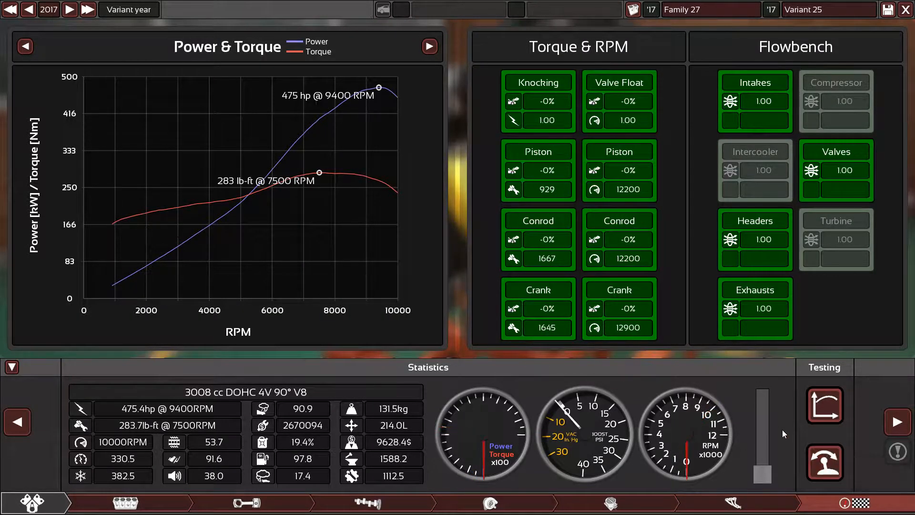
{"action": "mouse_move", "coordinate": [594, 380]}
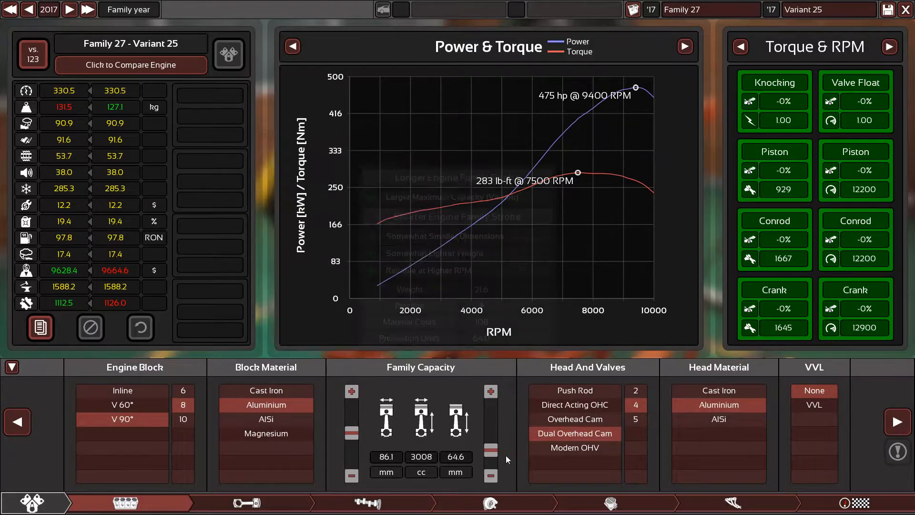
{"action": "mouse_move", "coordinate": [405, 465]}
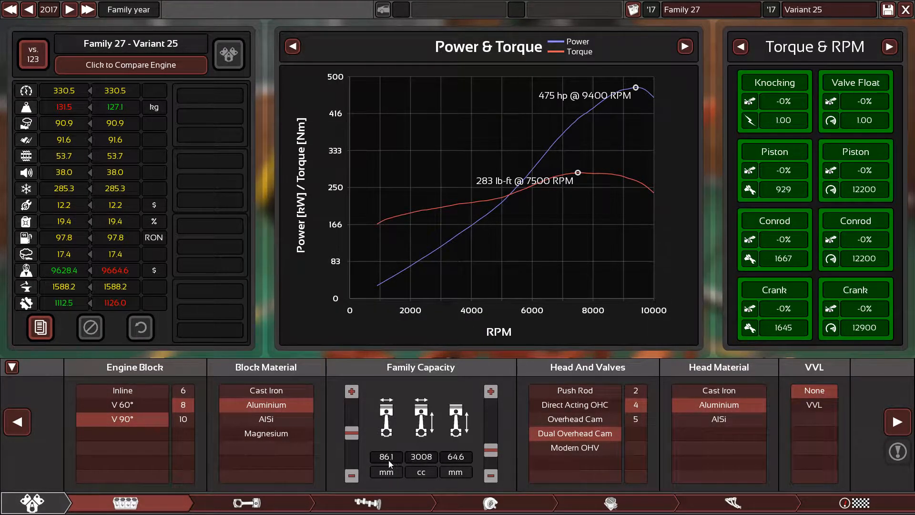
{"action": "mouse_move", "coordinate": [420, 456]}
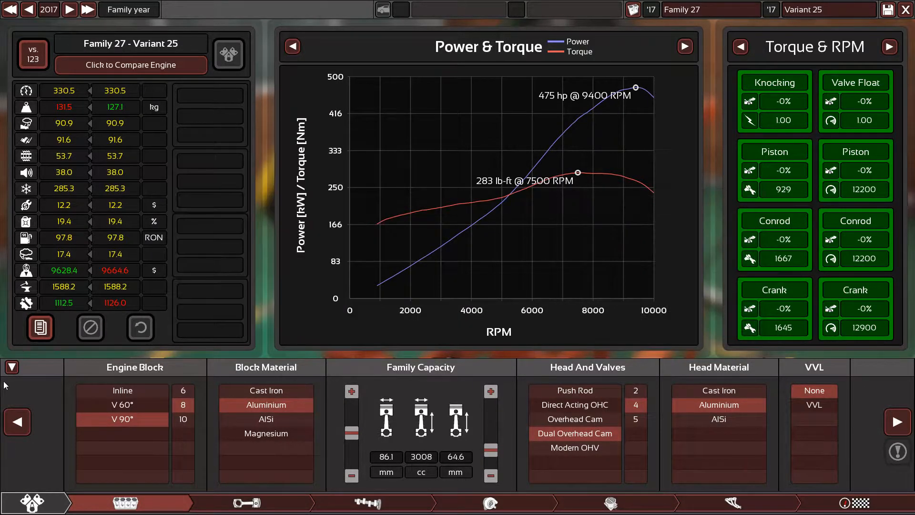
Hide the performance charts and look over the V8 model on its test stand
{"action": "left_click", "coordinate": [11, 366]}
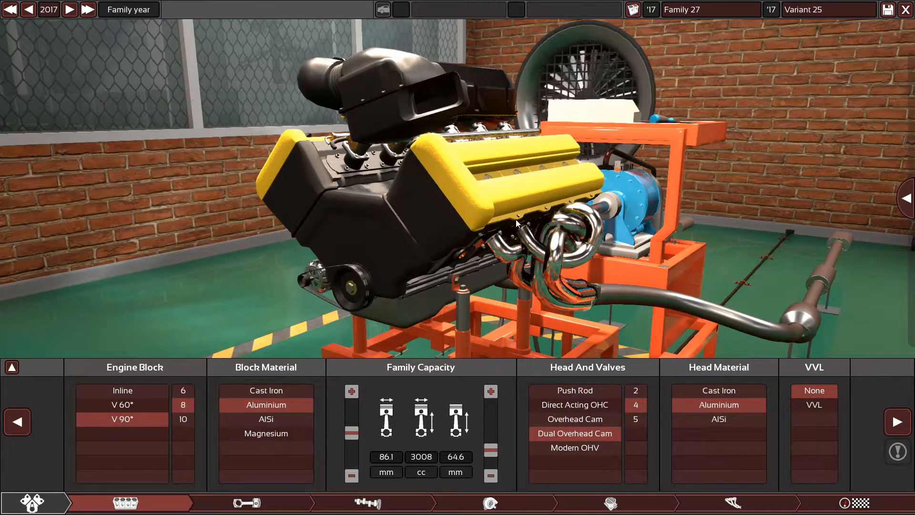
{"action": "left_click_drag", "start_coordinate": [514, 222], "coordinate": [555, 251]}
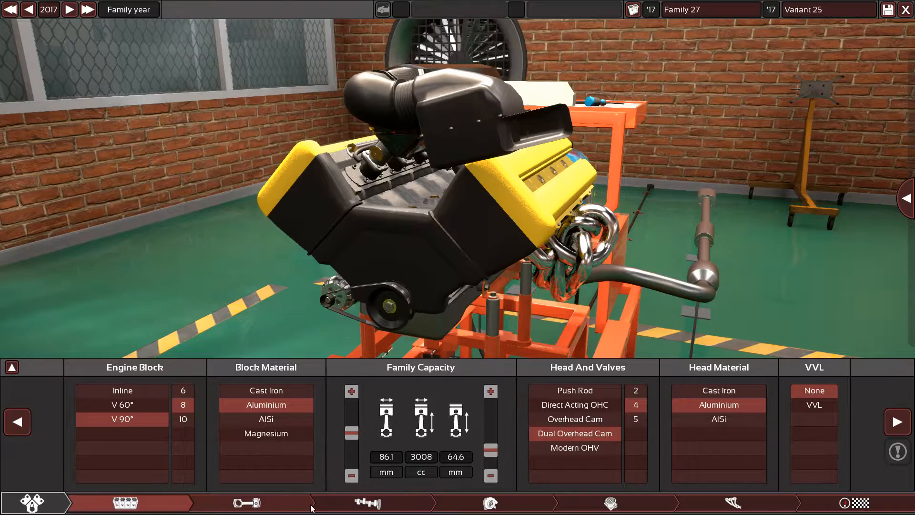
Show the race tubular headers, dual exhaust and high-flow three-way converter beside the power chart
{"action": "left_click", "coordinate": [734, 503]}
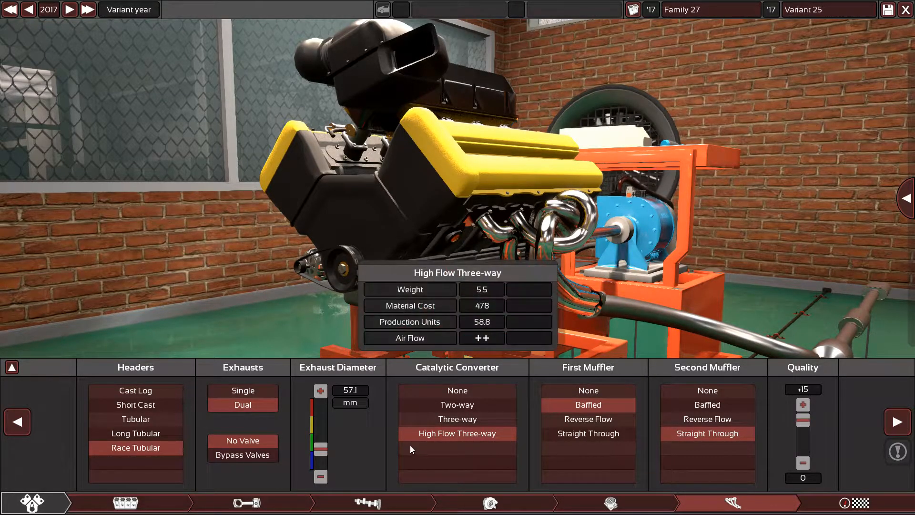
{"action": "left_click", "coordinate": [12, 367]}
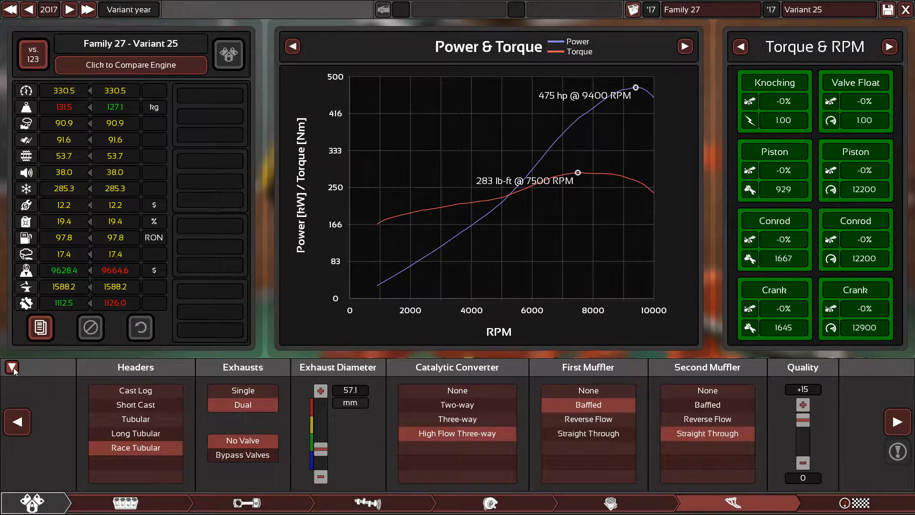
Return to the direct injection, 98 RON, 10000 RPM fuel settings with the charts hidden
{"action": "left_click", "coordinate": [610, 504]}
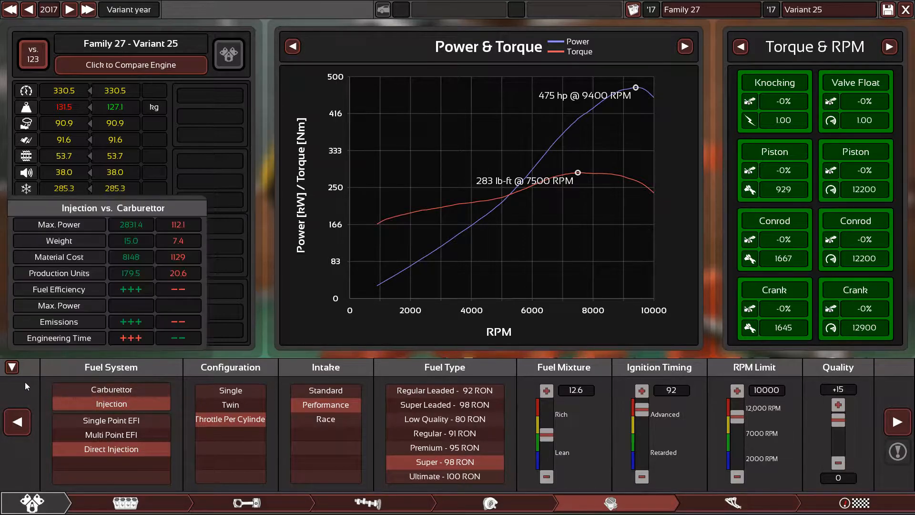
{"action": "left_click", "coordinate": [11, 367]}
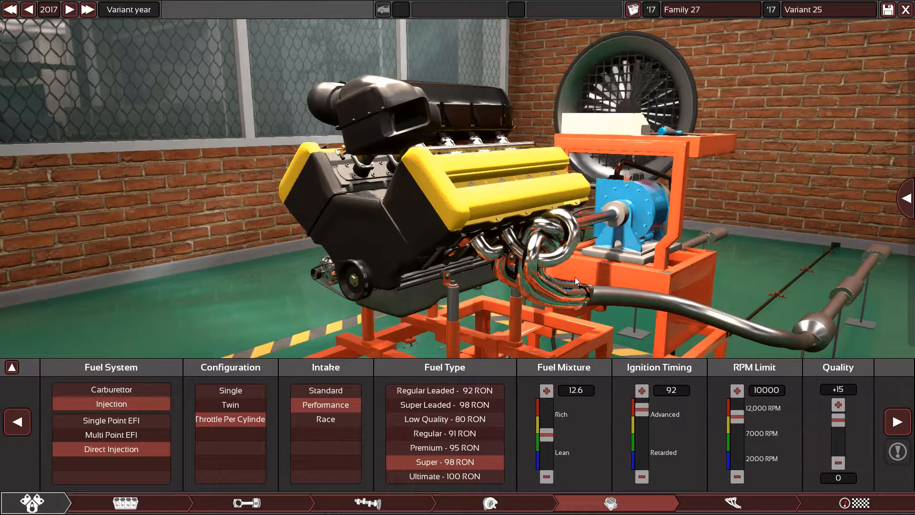
{"action": "left_click_drag", "start_coordinate": [574, 282], "coordinate": [436, 244]}
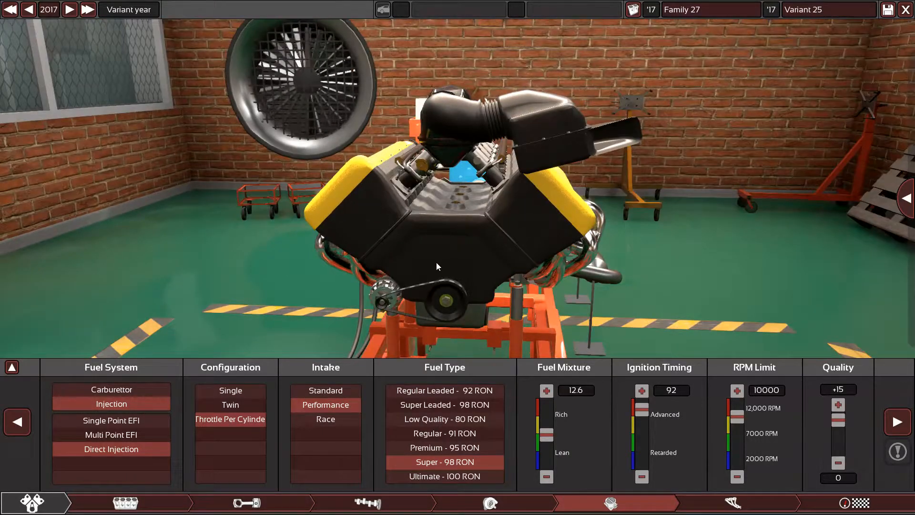
{"action": "left_click_drag", "start_coordinate": [437, 266], "coordinate": [446, 264]}
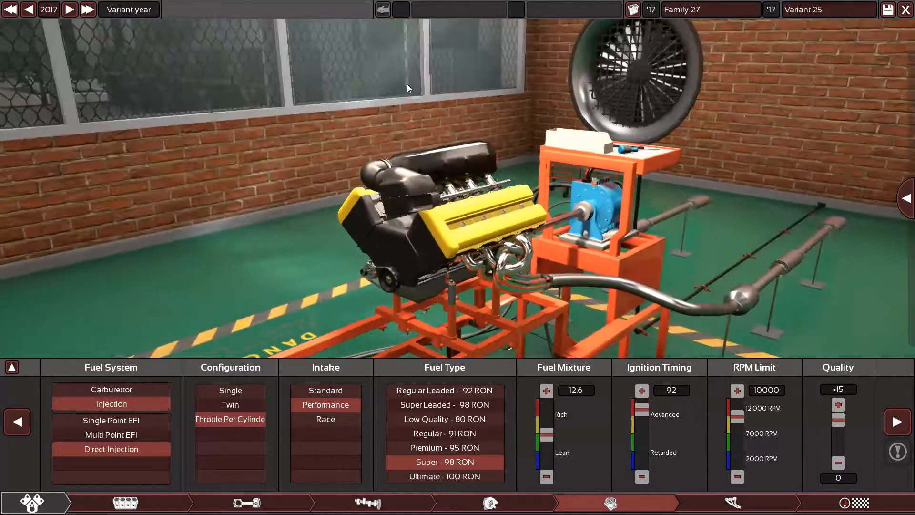
Rename the engine family from 'Family 27' to 'Ariel Atom 500'
{"action": "right_click", "coordinate": [709, 9]}
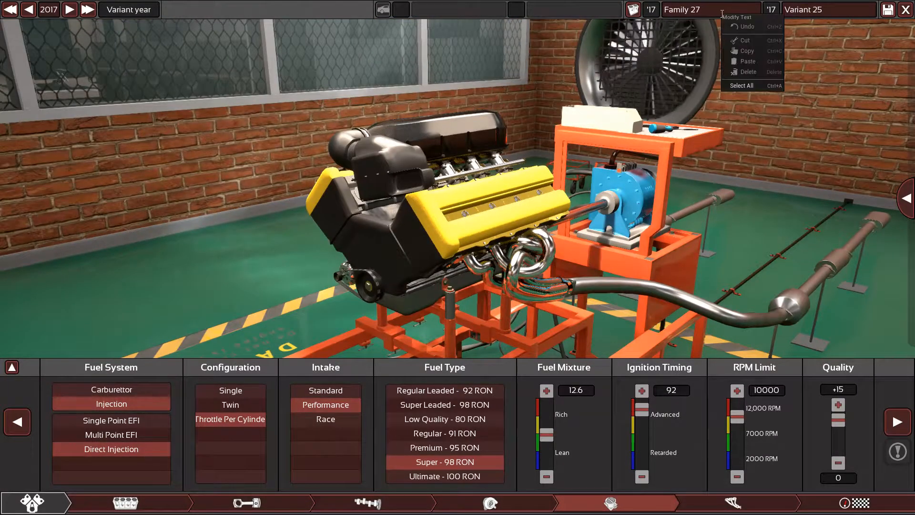
{"action": "left_click", "coordinate": [709, 9]}
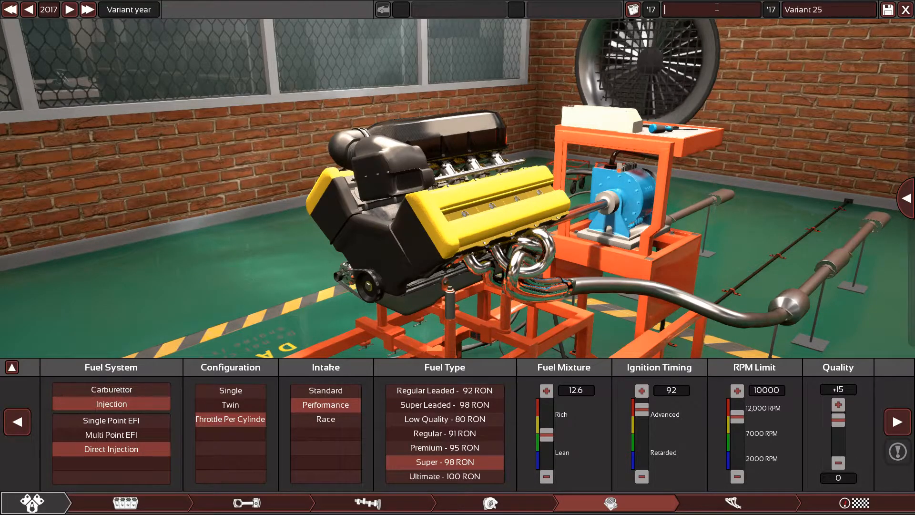
{"action": "type", "text": "A"}
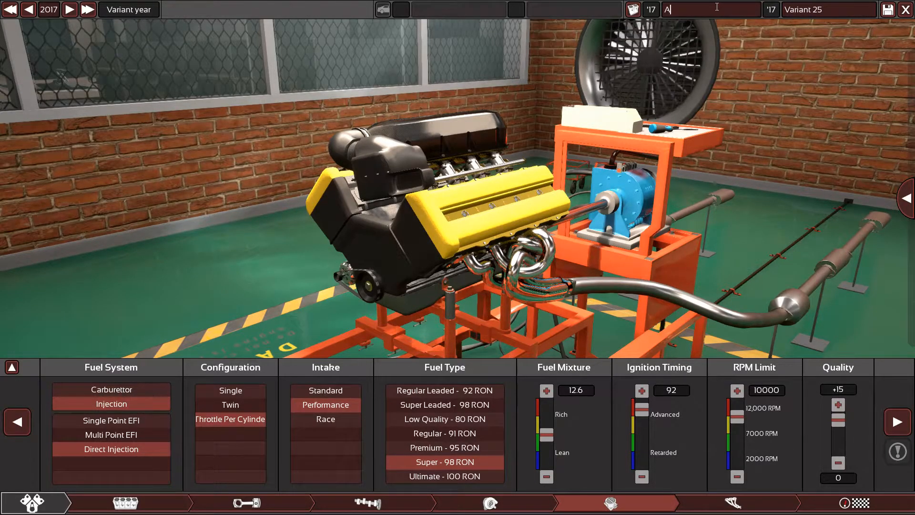
{"action": "type", "text": "riea"}
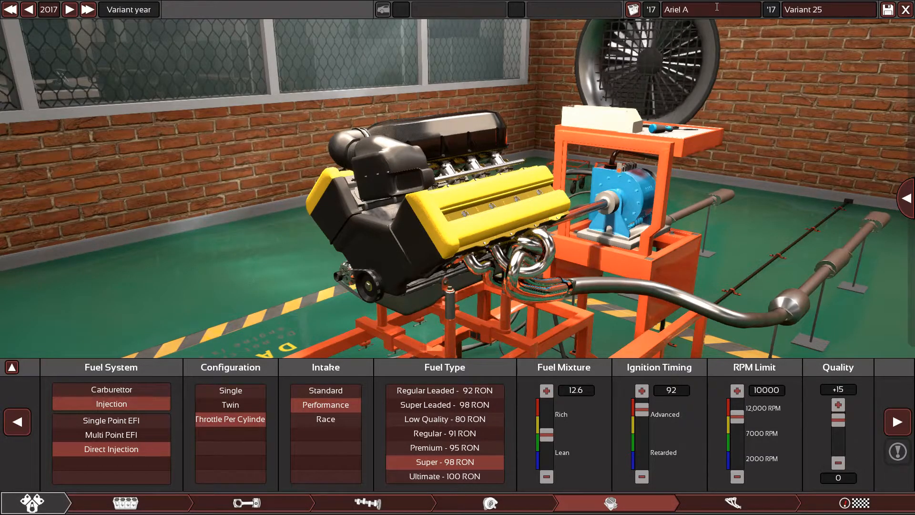
{"action": "type", "text": "tom"}
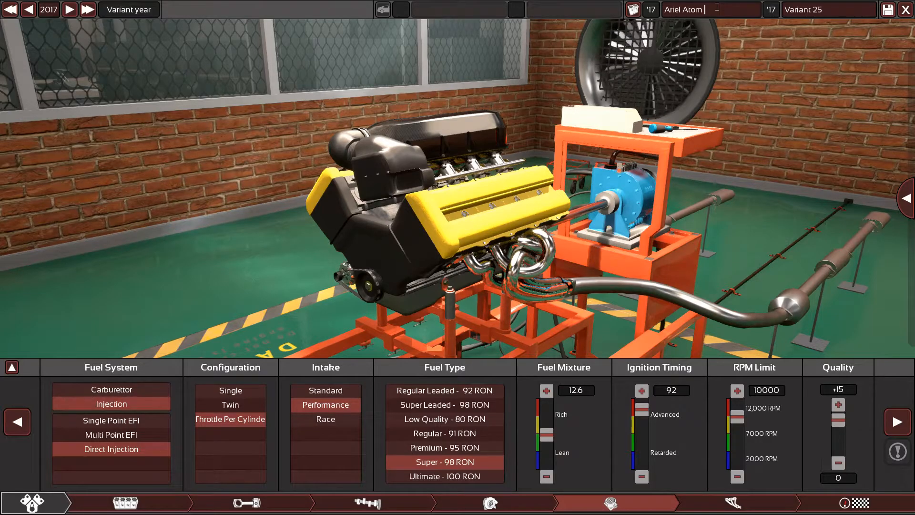
{"action": "type", "text": "500"}
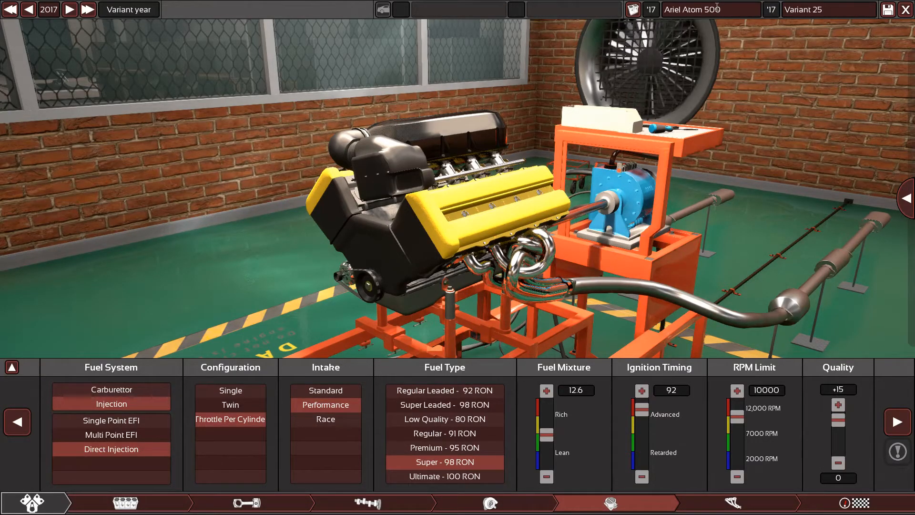